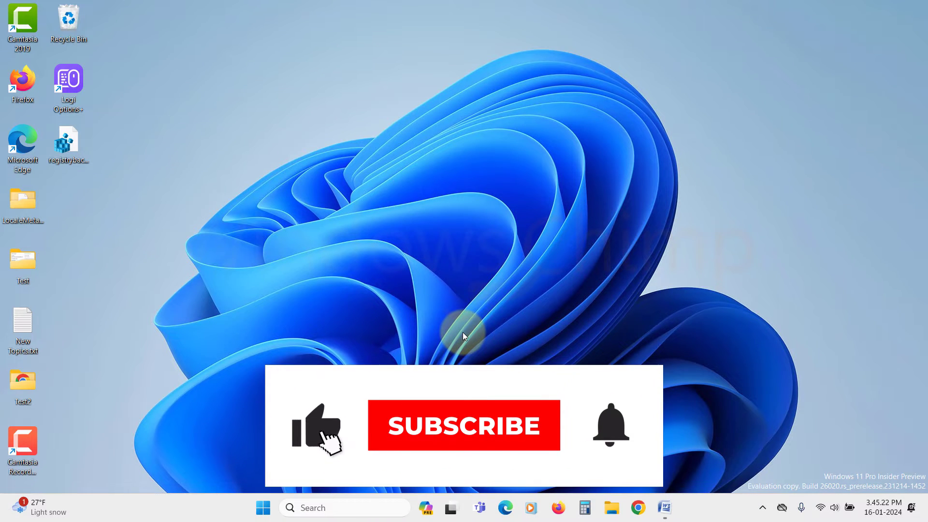
Launch Task Manager from the Start context menu and view Performance, checking Memory before CPU
left_click(464, 425)
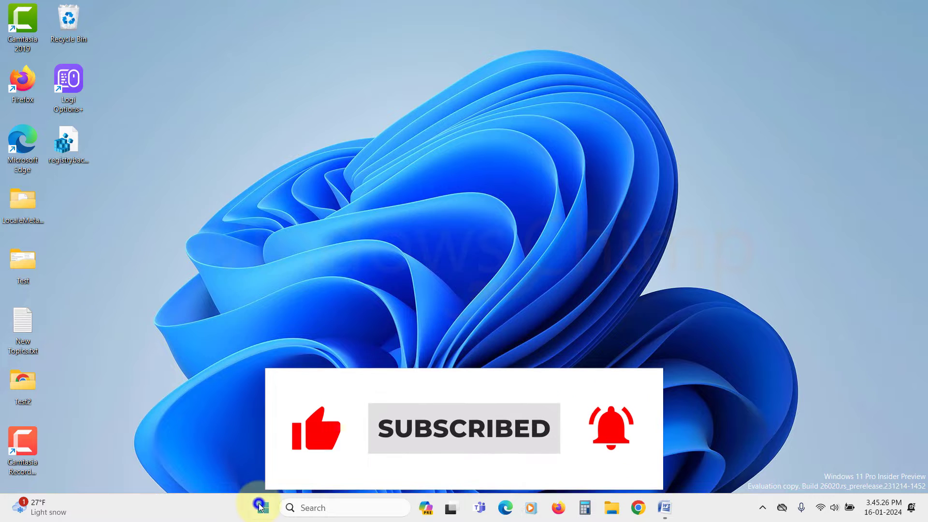
right_click(262, 507)
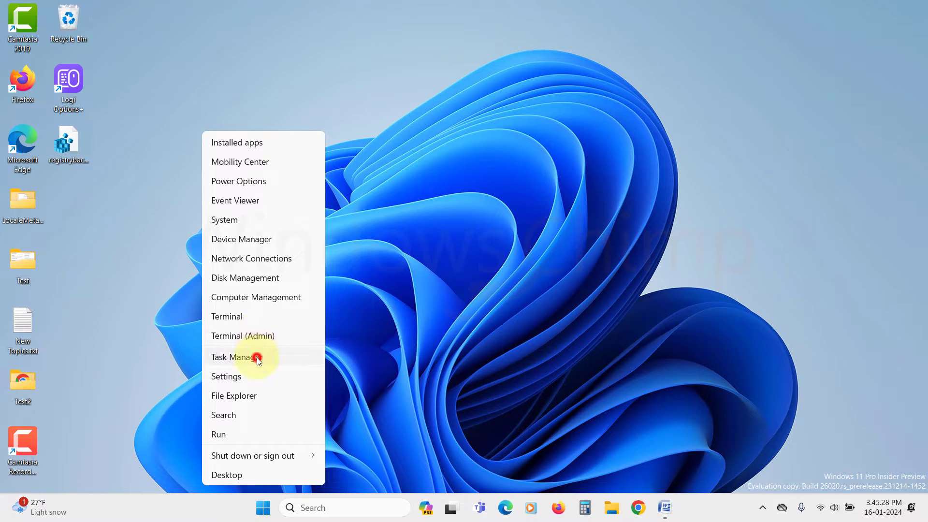
left_click(238, 357)
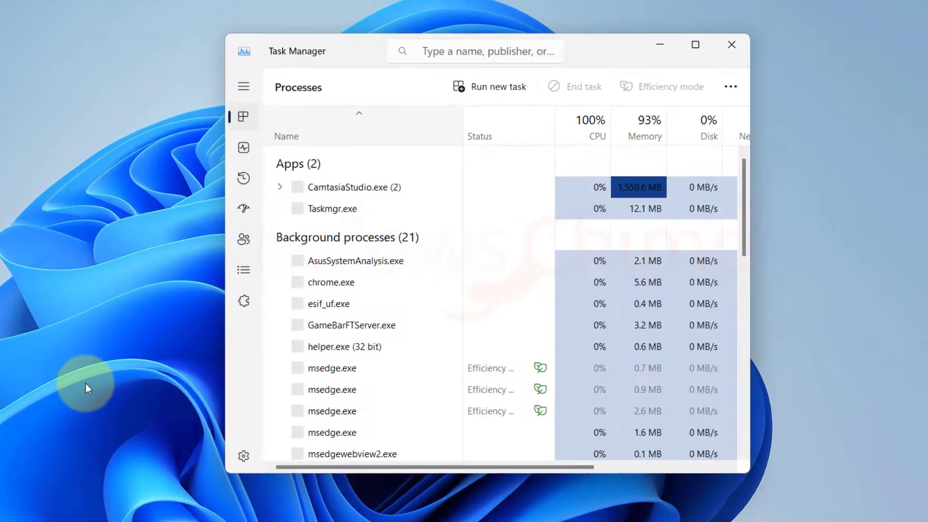
left_click(243, 146)
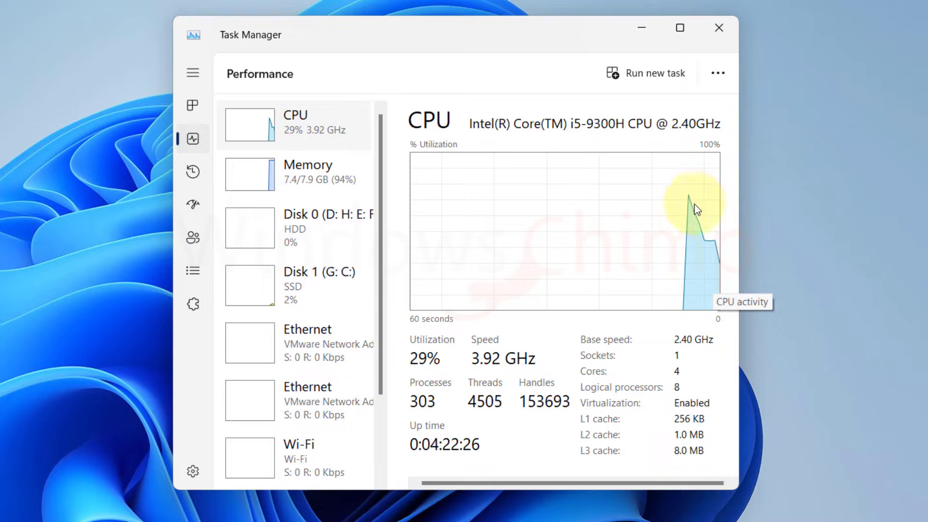
mouse_move(732, 230)
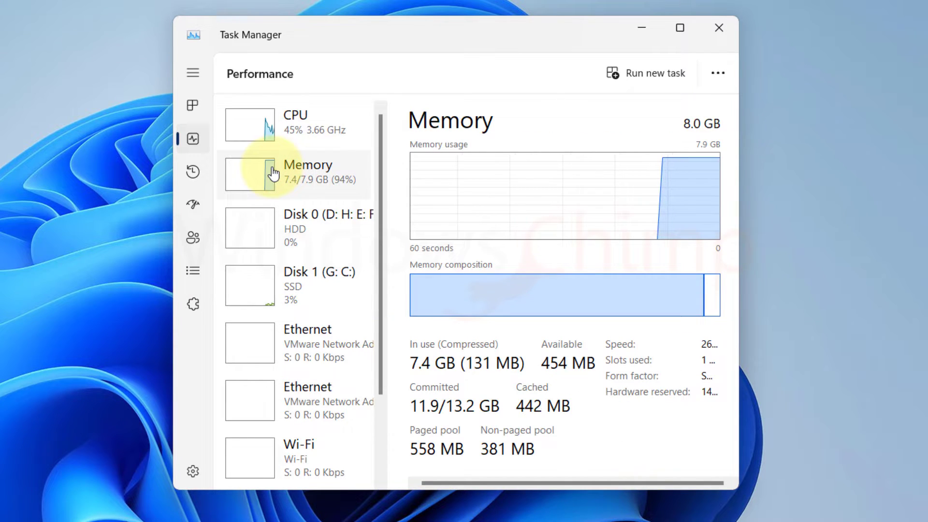
left_click(296, 287)
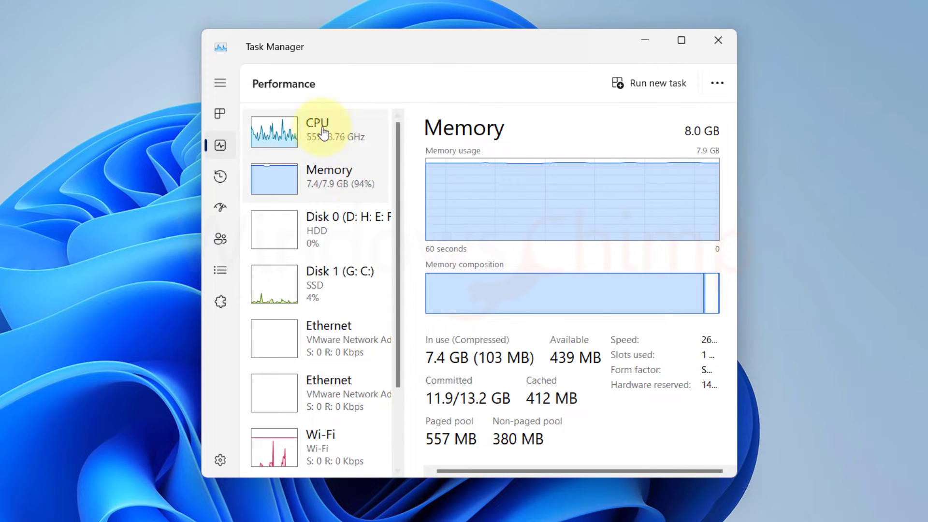
left_click(316, 129)
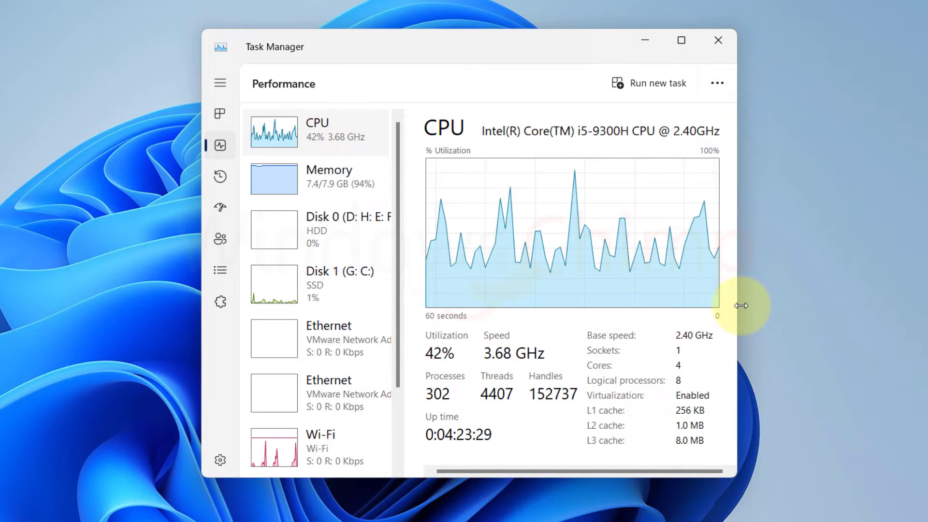
In Processes, look up the µTorrent Helper and ARMOURY CRATE Service processes online
left_click(221, 113)
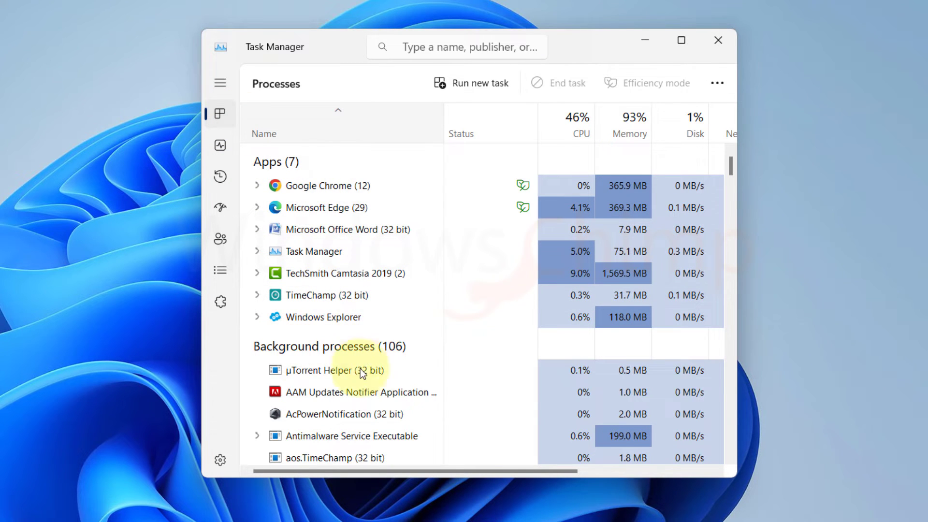
scroll("down", 3)
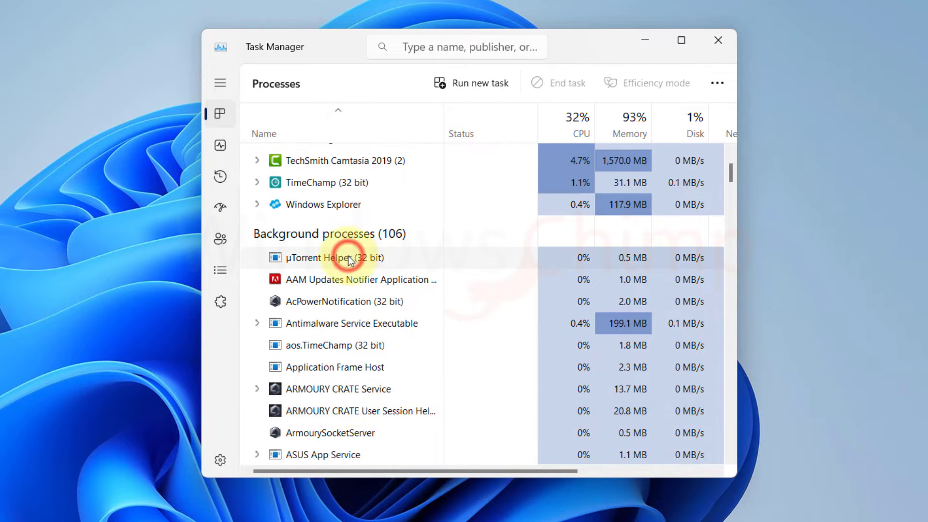
right_click(334, 258)
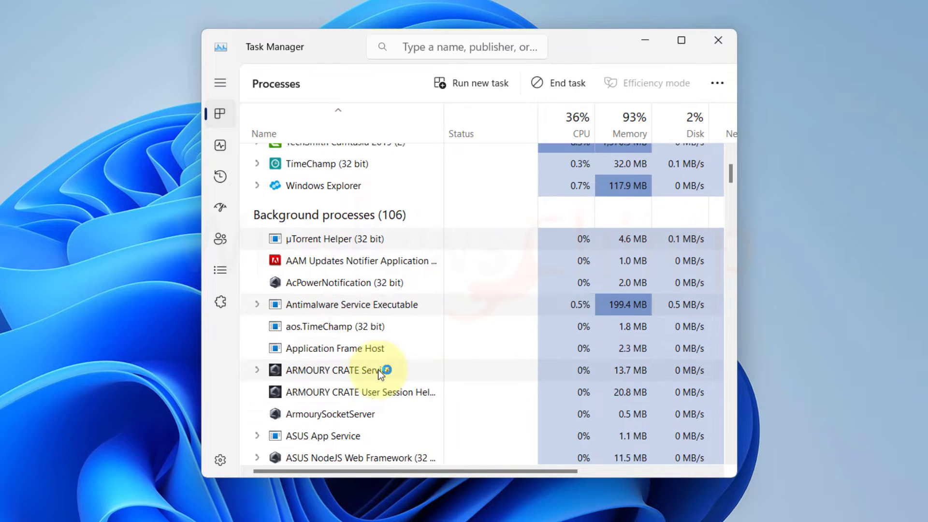
right_click(346, 290)
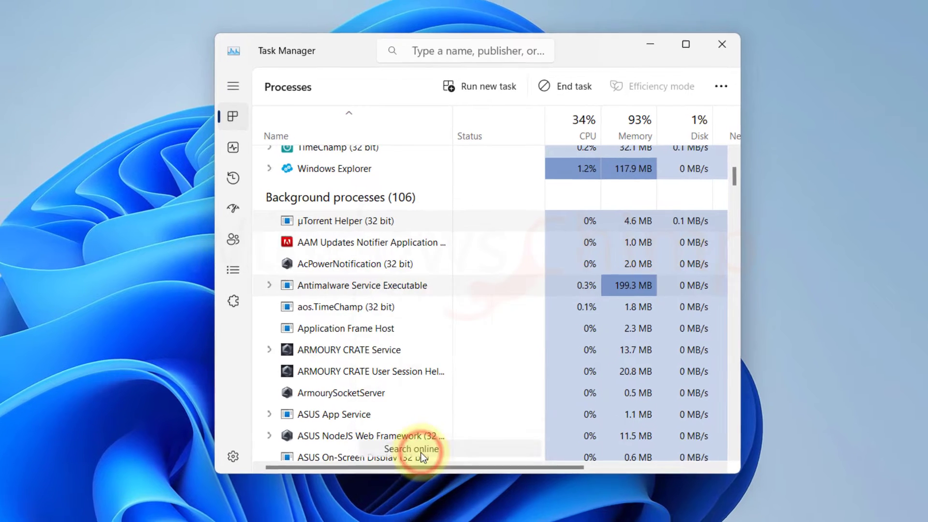
left_click(411, 448)
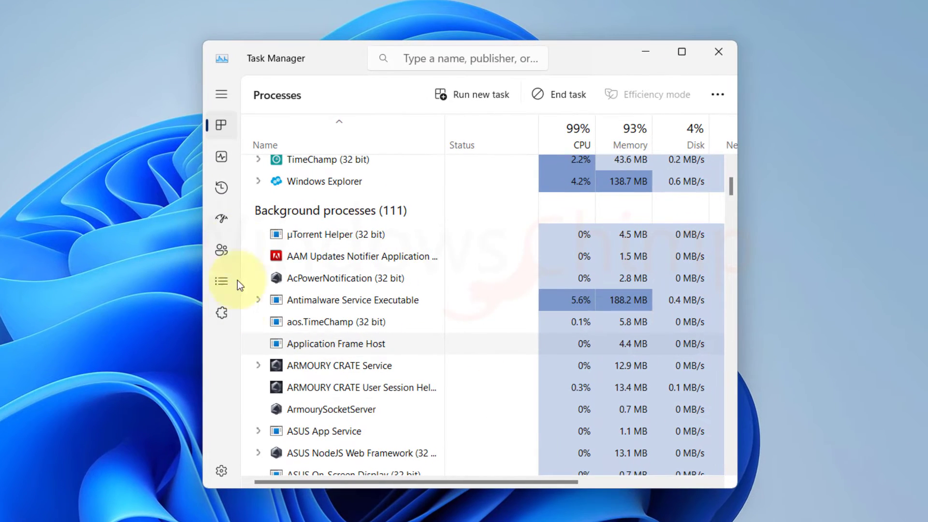
Recheck the CPU graph, then expand Google Chrome's eleven subprocesses in Processes
left_click(222, 156)
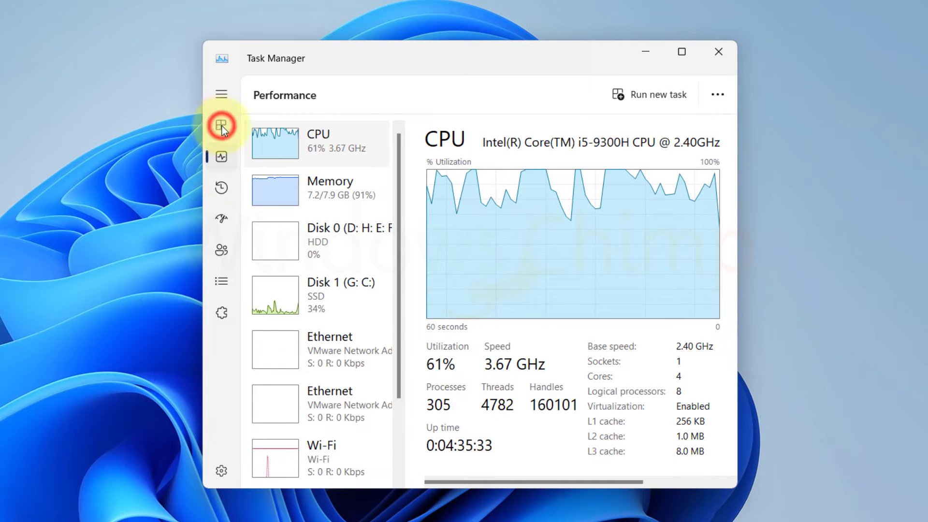
left_click(221, 125)
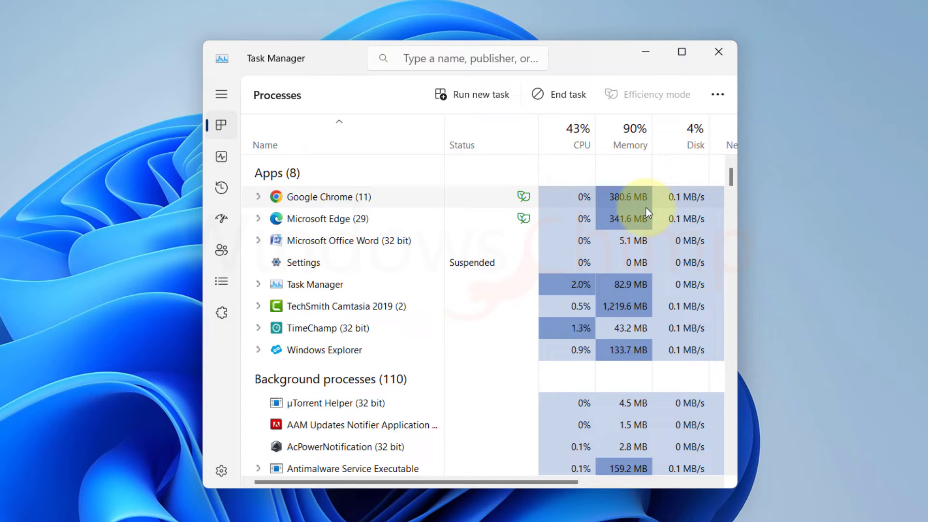
left_click(258, 197)
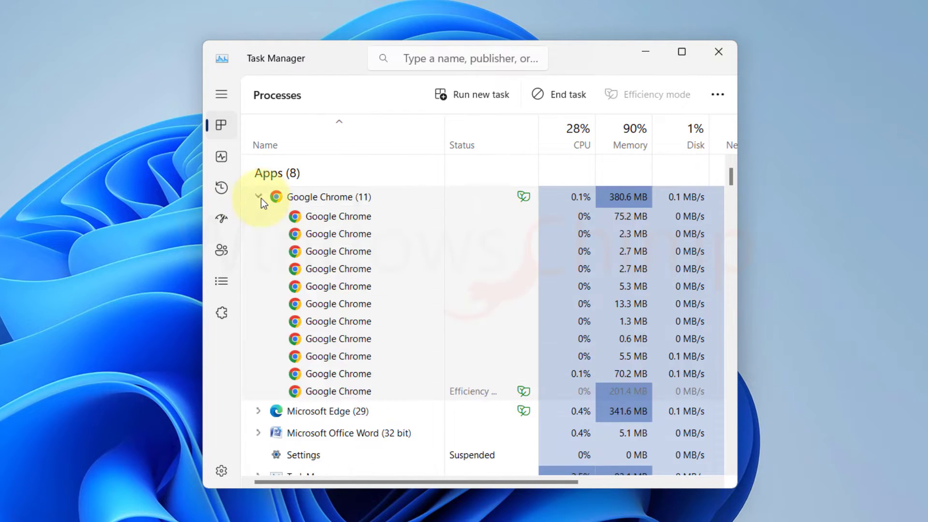
Open Settings' Installed apps page and scroll through the 91 installed apps
left_click(236, 507)
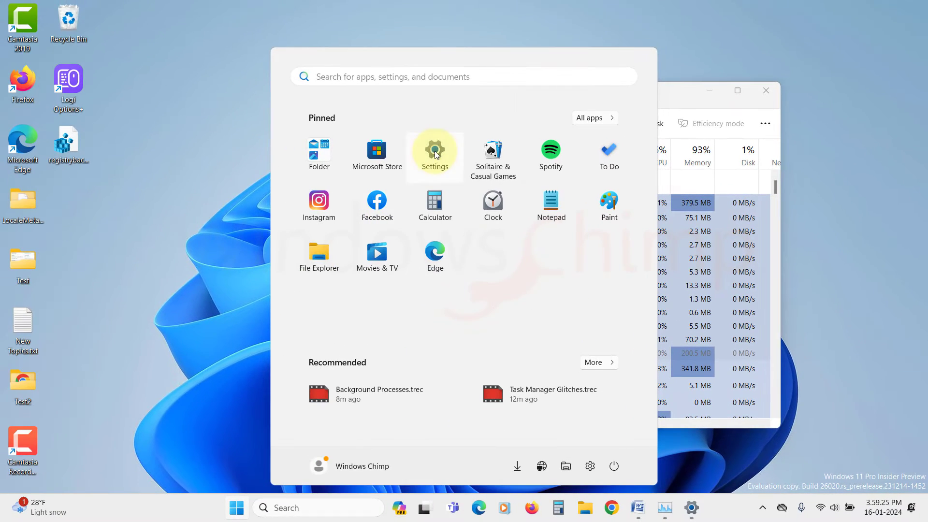
left_click(435, 151)
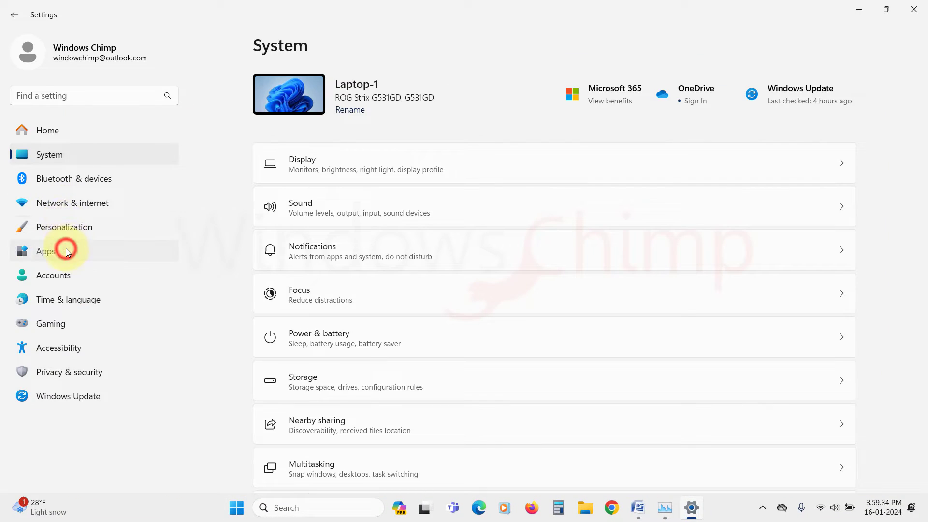
left_click(46, 251)
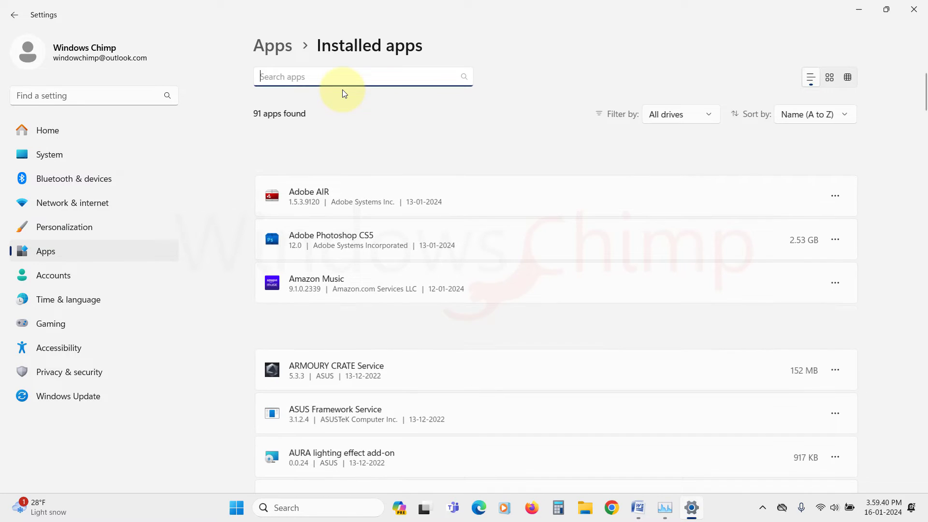
scroll("down", 3)
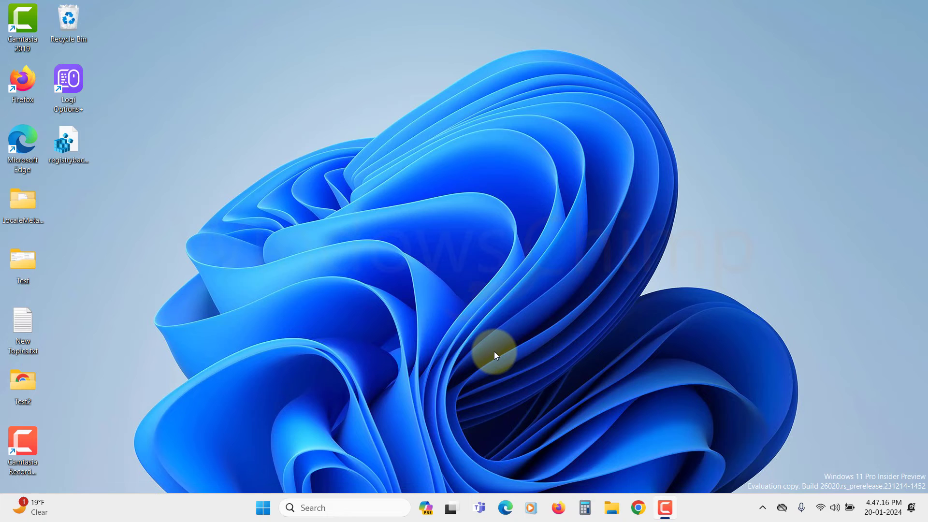
left_click(263, 508)
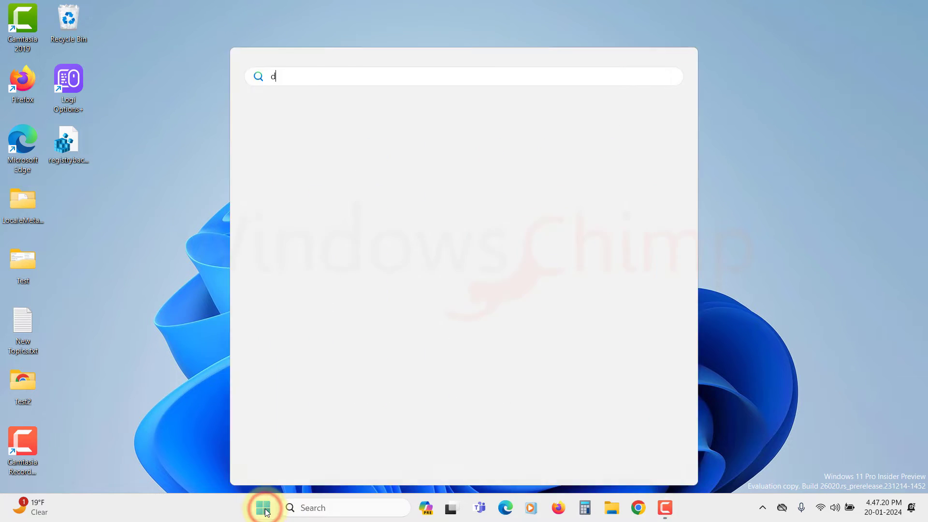
type("efender")
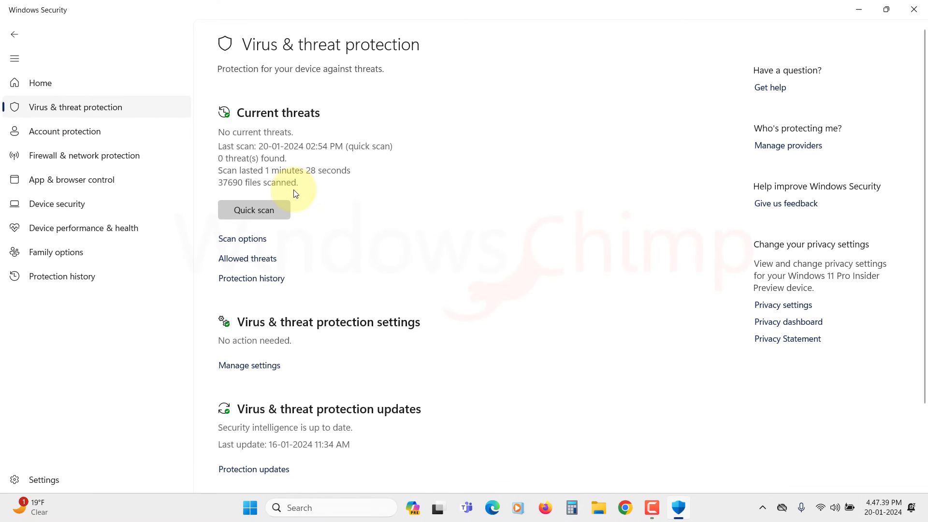
left_click(242, 239)
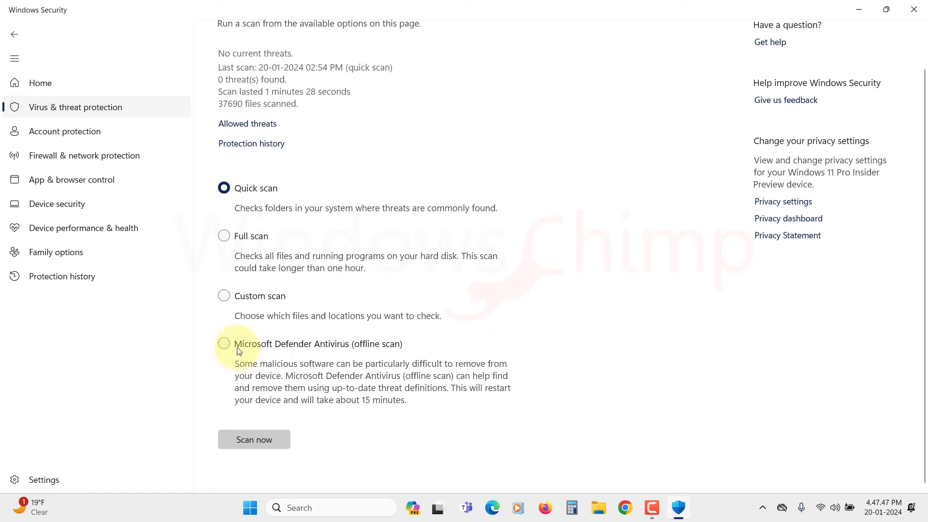
left_click(223, 343)
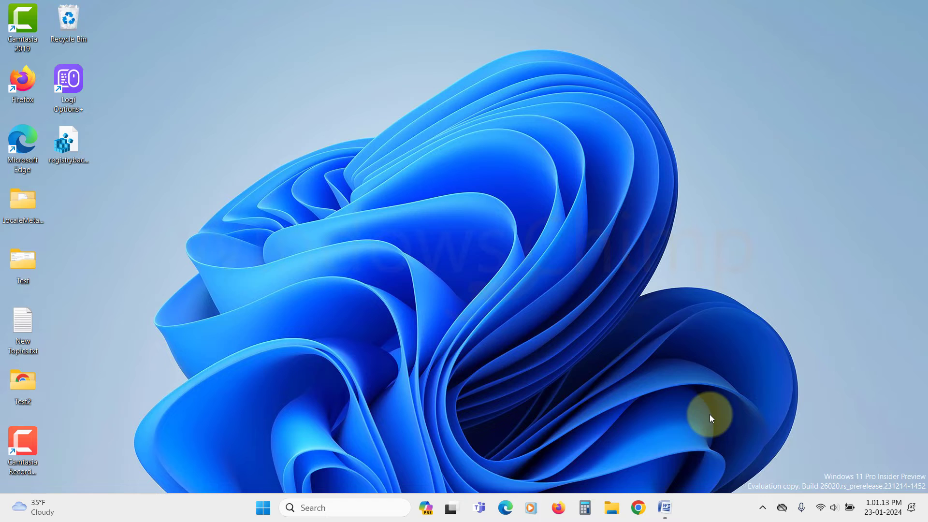
Open Windows Security from the tray, confirm all virus protection toggles are on, and browse scan types
left_click(762, 508)
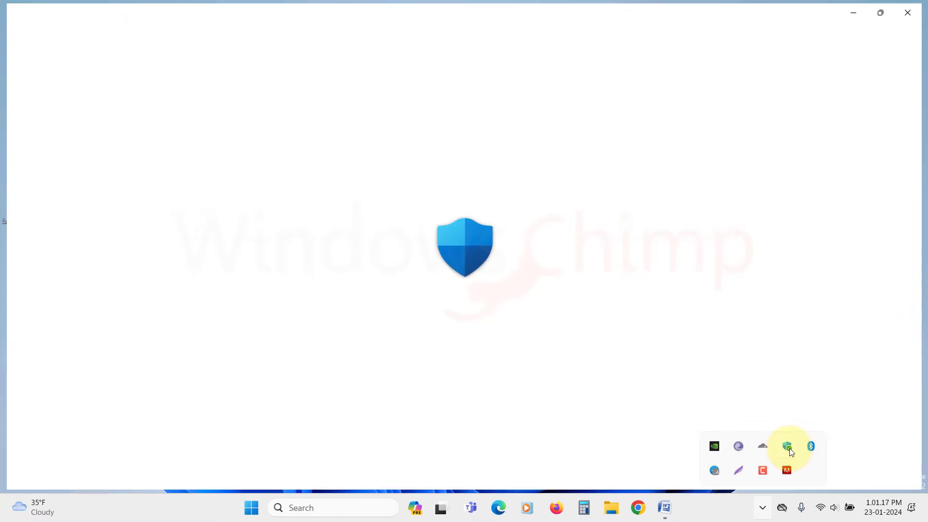
left_click(786, 446)
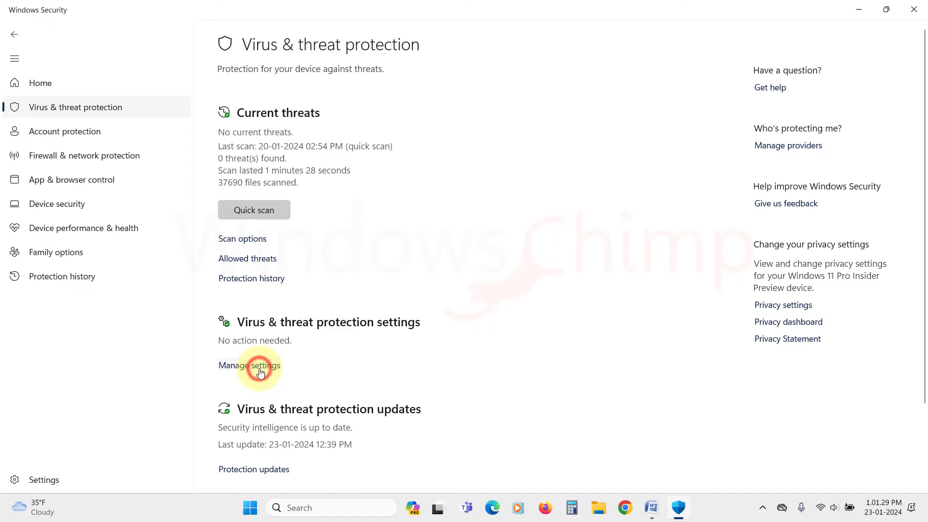
left_click(250, 366)
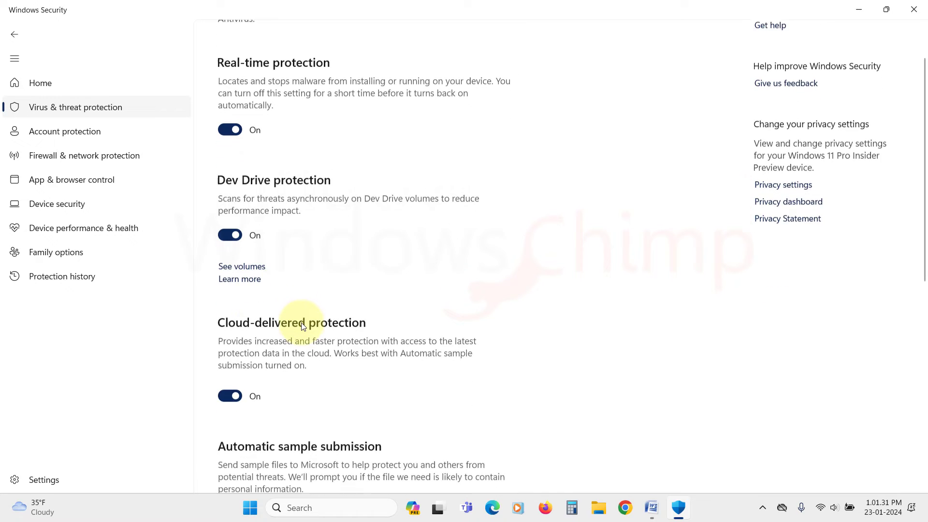
scroll("down", 3)
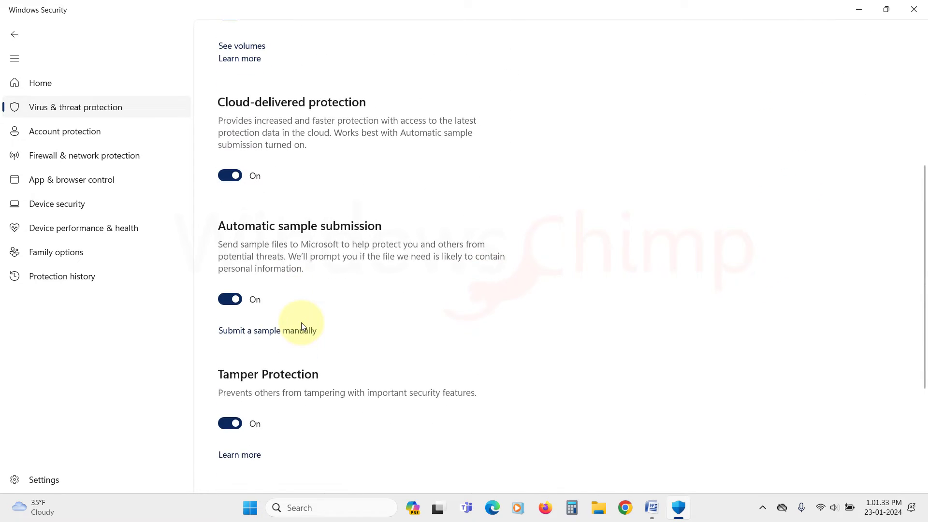
scroll("down", 3)
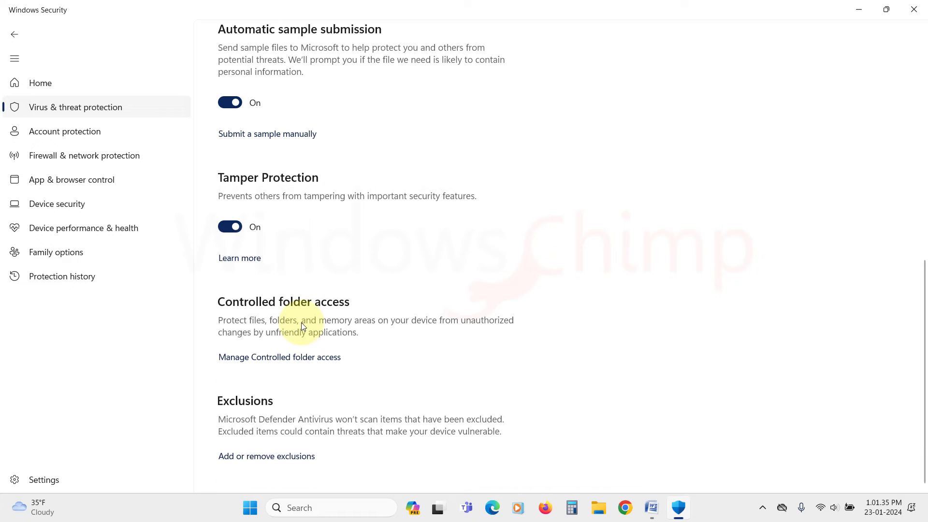
scroll("up", 3)
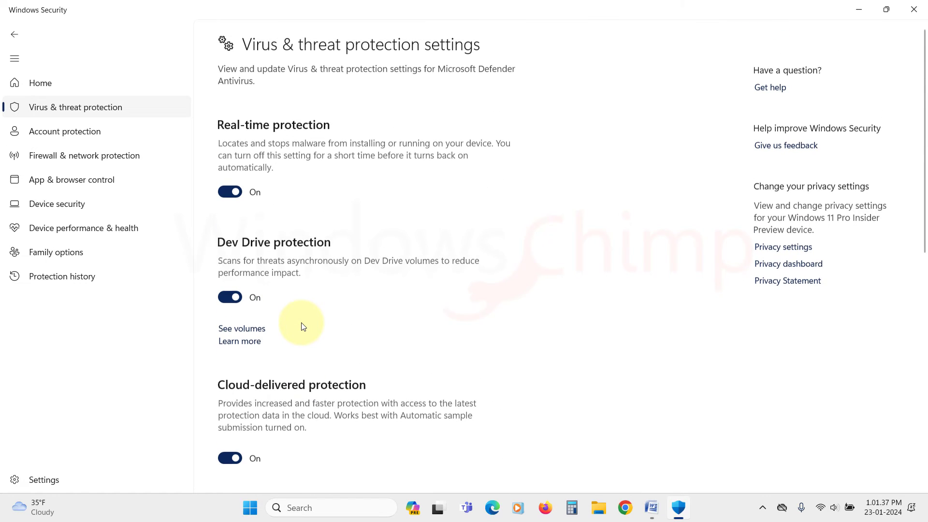
mouse_move(69, 63)
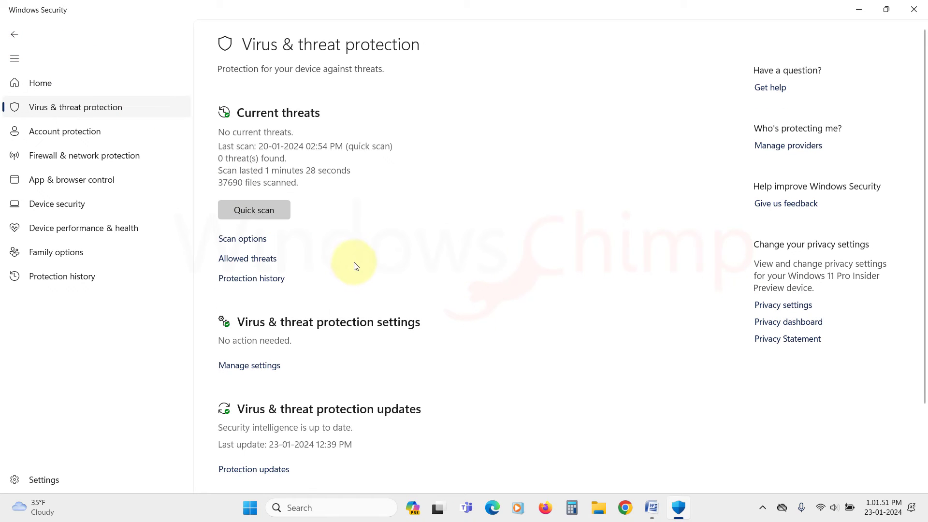
left_click(242, 238)
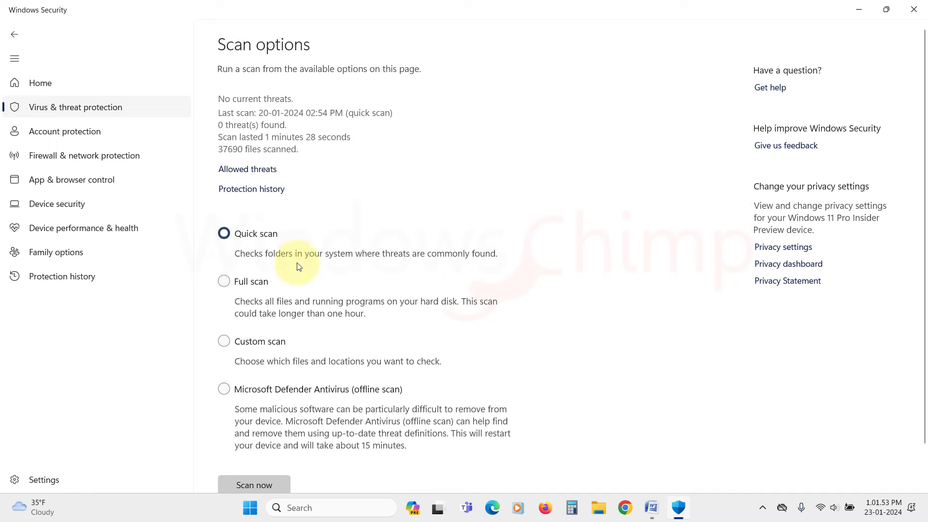
scroll("down", 3)
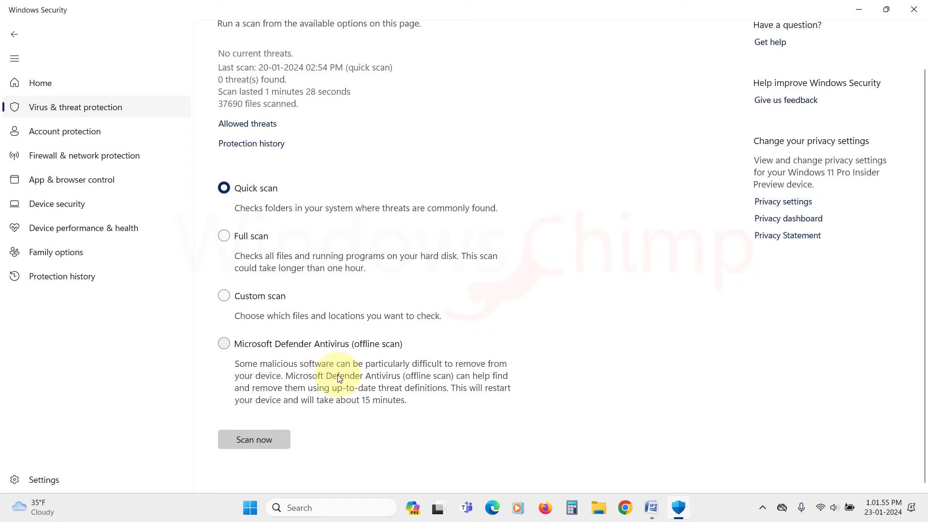